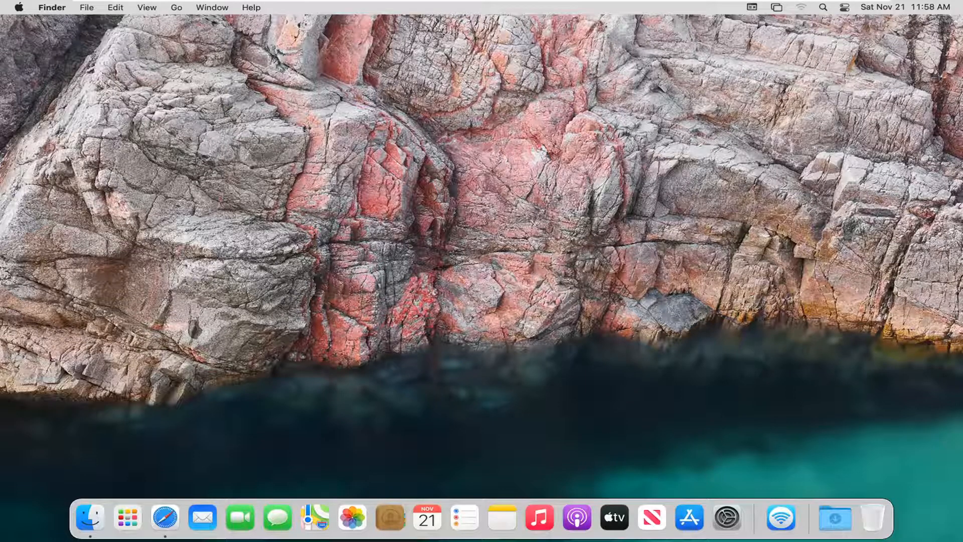
mouse_move(609, 37)
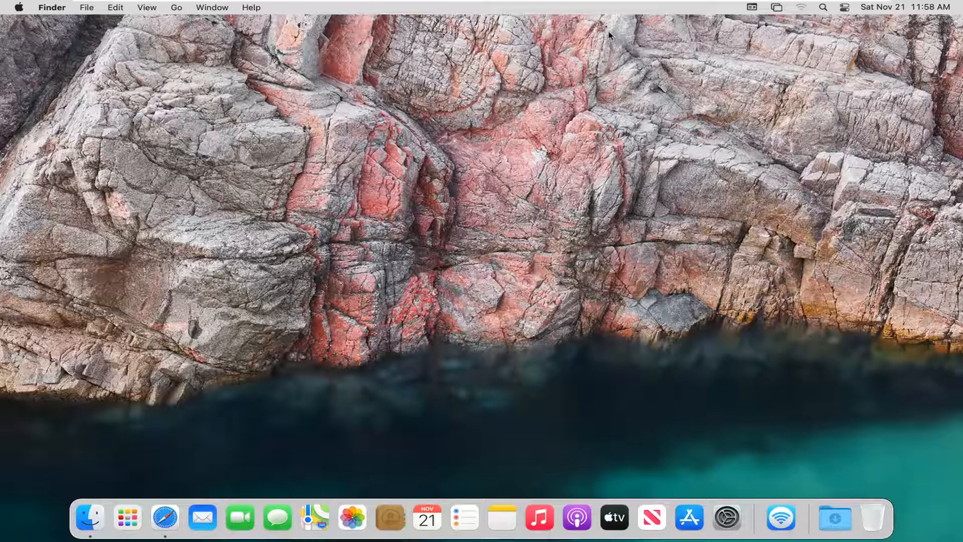
mouse_move(543, 116)
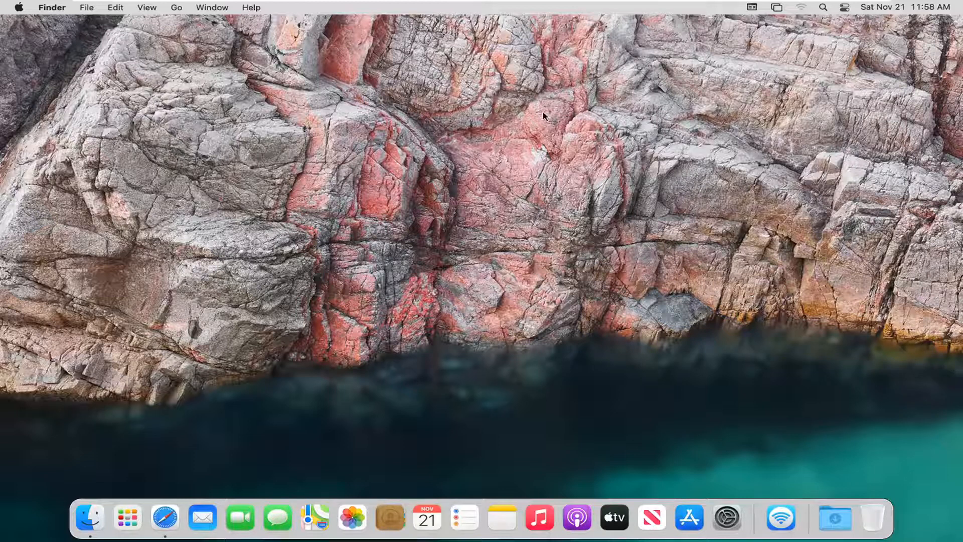
mouse_move(530, 112)
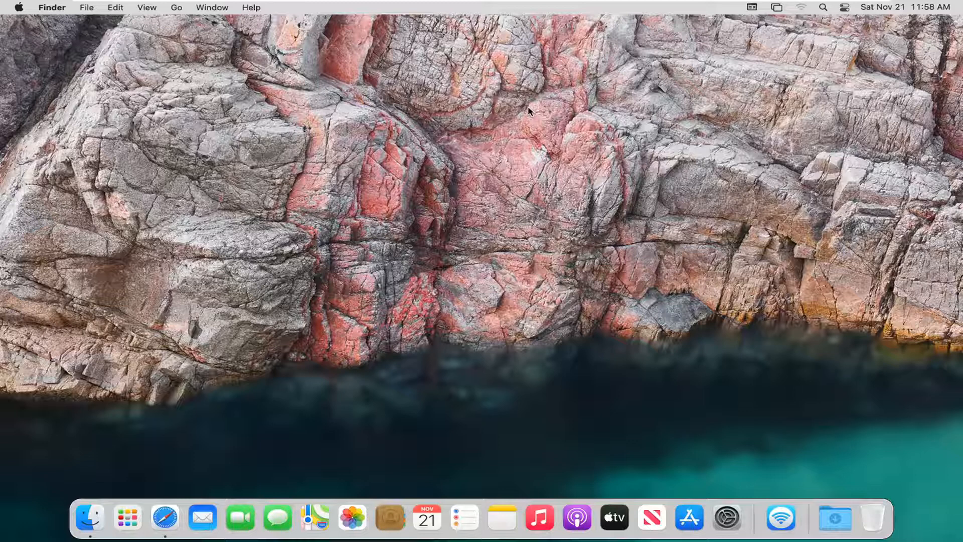
mouse_move(726, 519)
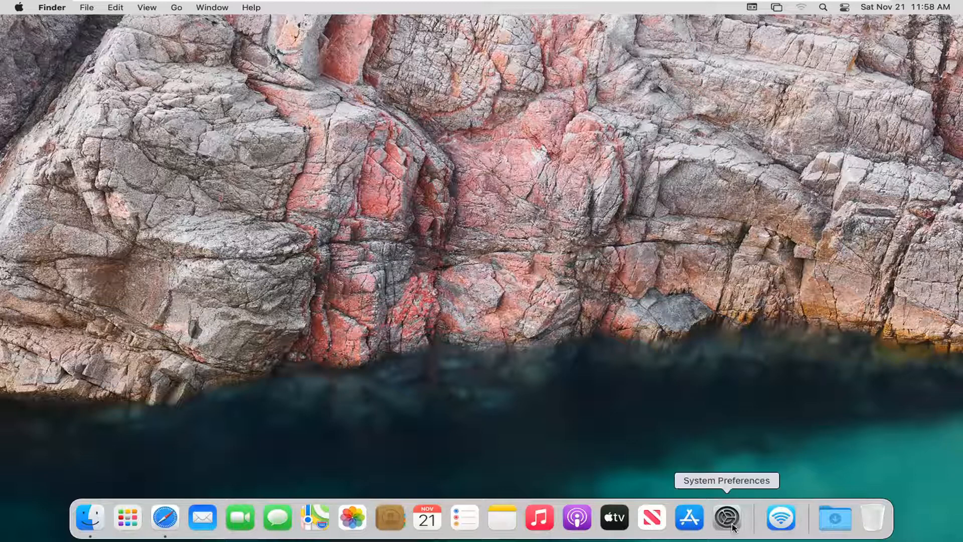
- Enable 'Show eject in menu bar' in the CDs & DVDs preferences pane
left_click(727, 518)
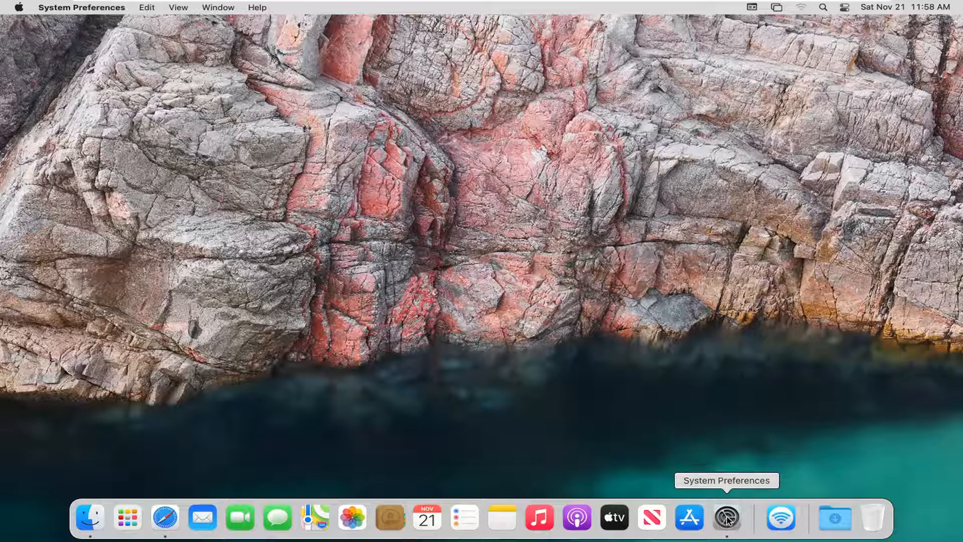
left_click(725, 518)
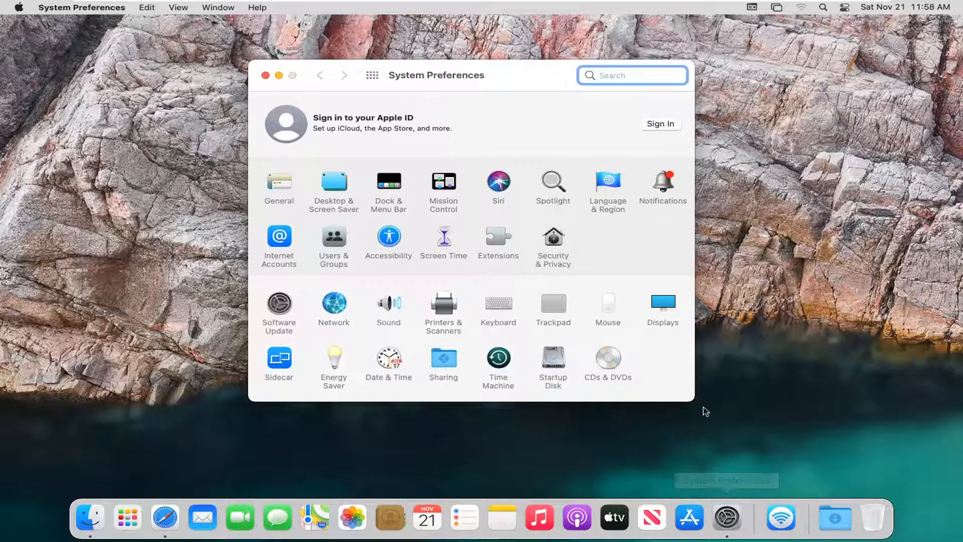
mouse_move(617, 368)
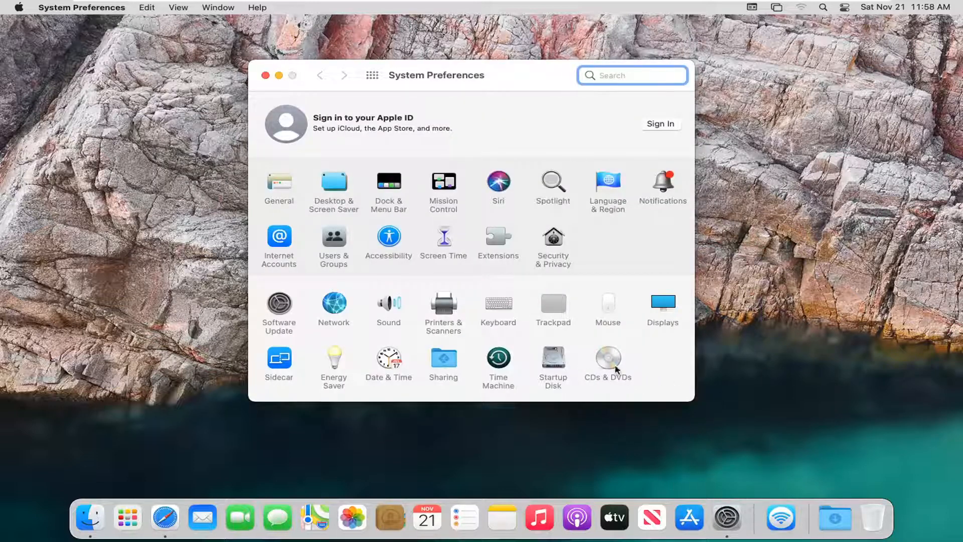
left_click(608, 358)
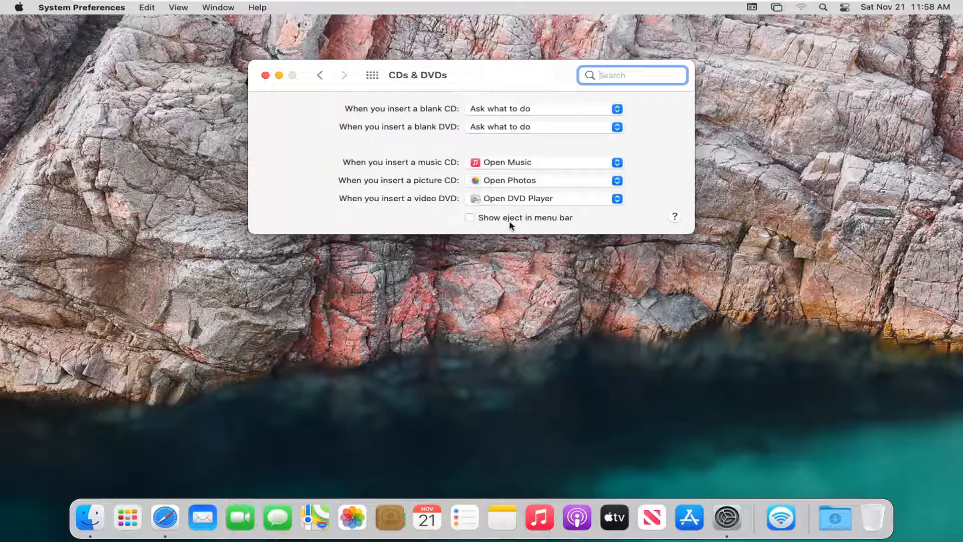
left_click(470, 218)
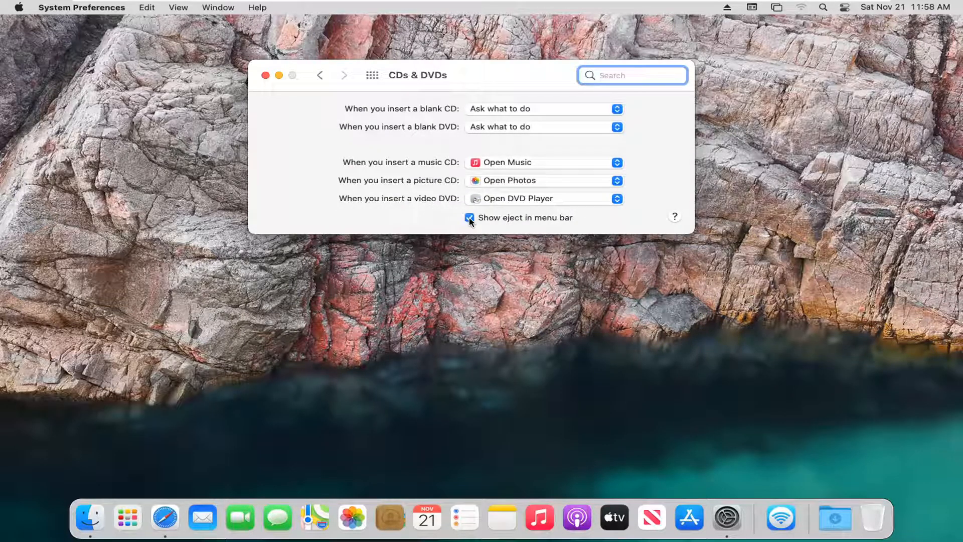
- View the eject item's disc-drive menu, dismiss it, and close the System Preferences window
left_click(470, 218)
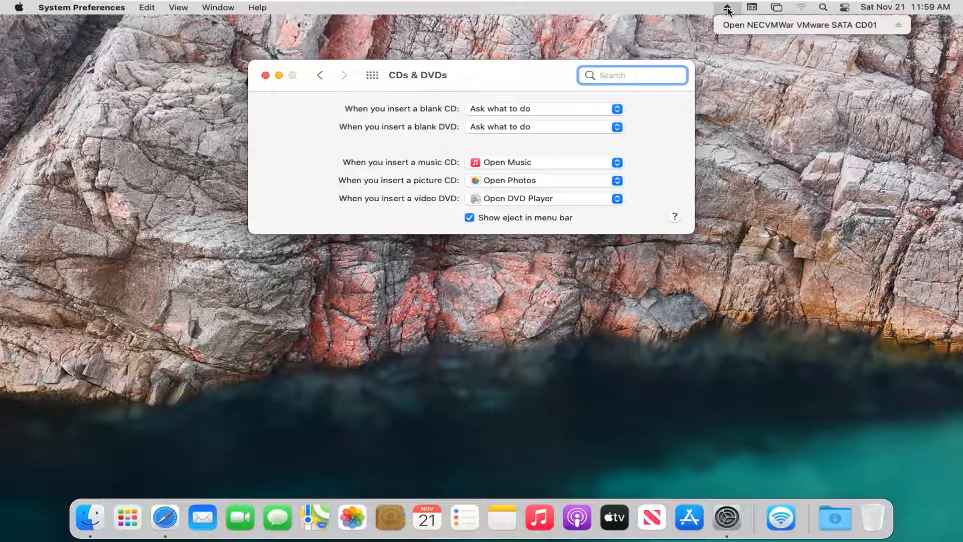
left_click(805, 24)
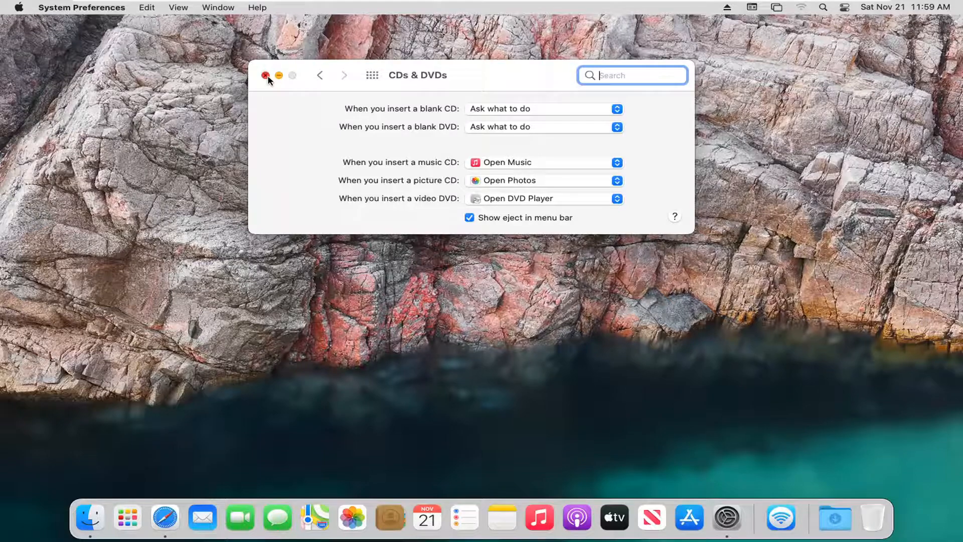
left_click(266, 75)
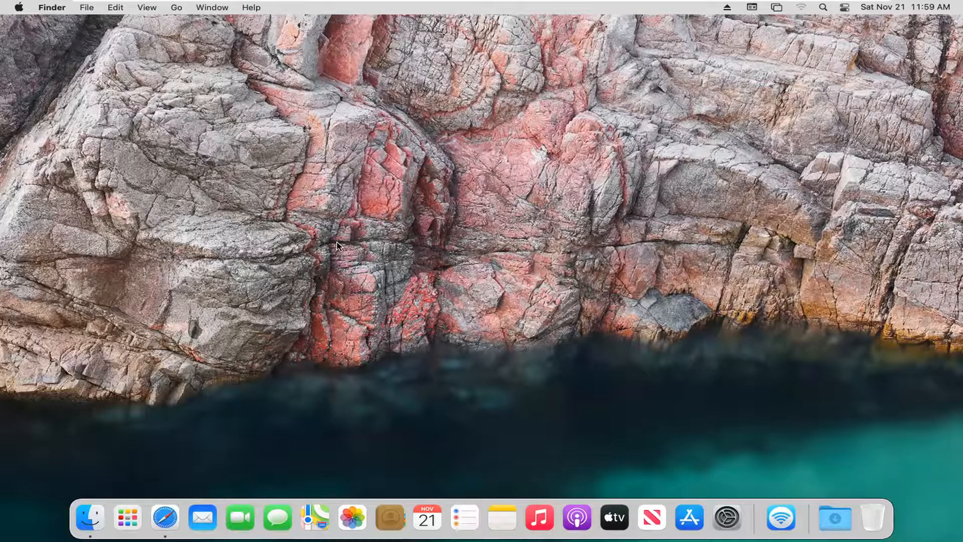